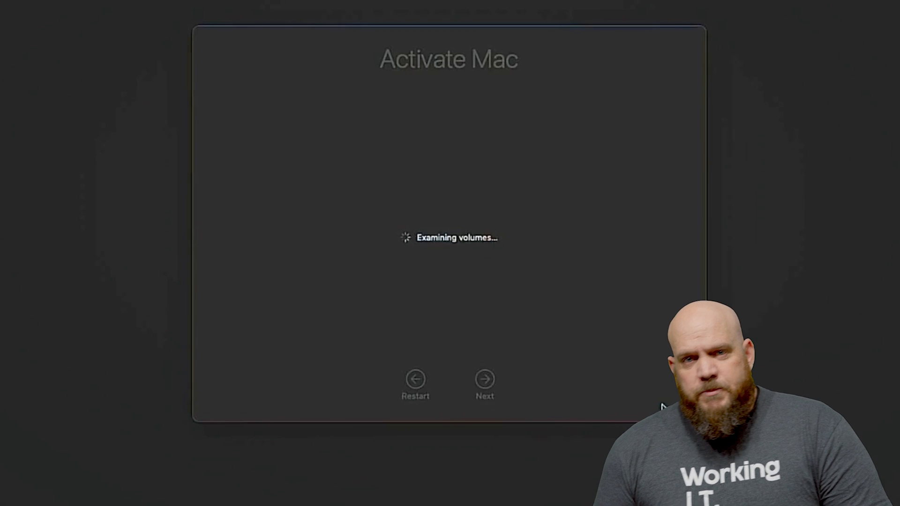
mouse_move(623, 171)
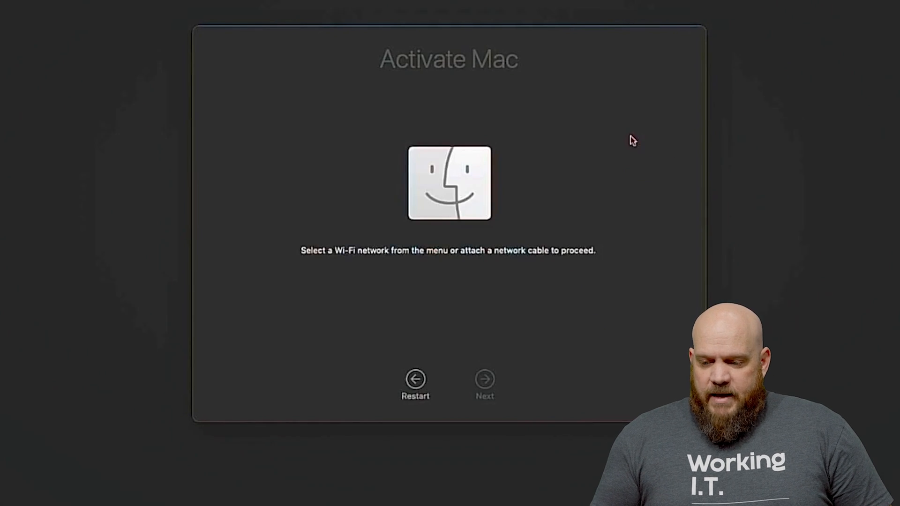
mouse_move(613, 330)
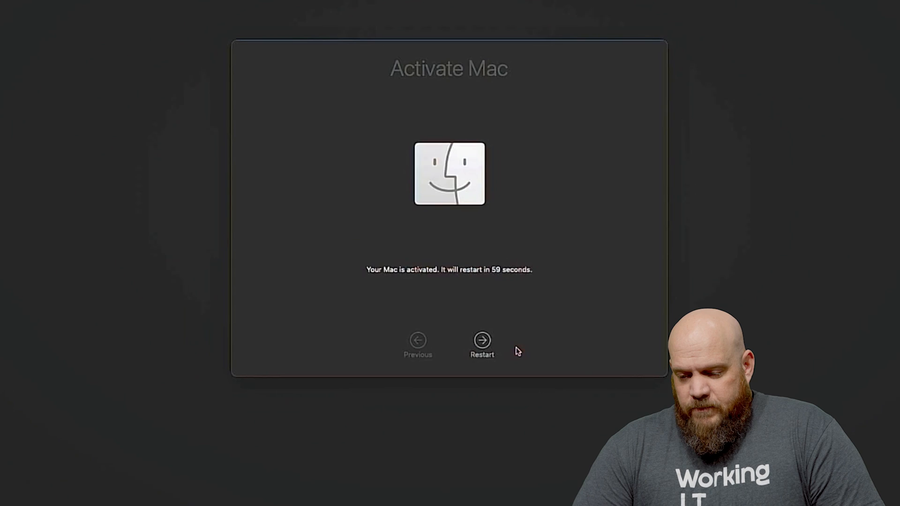
Restart the activated Mac immediately instead of waiting for the countdown.
click(482, 339)
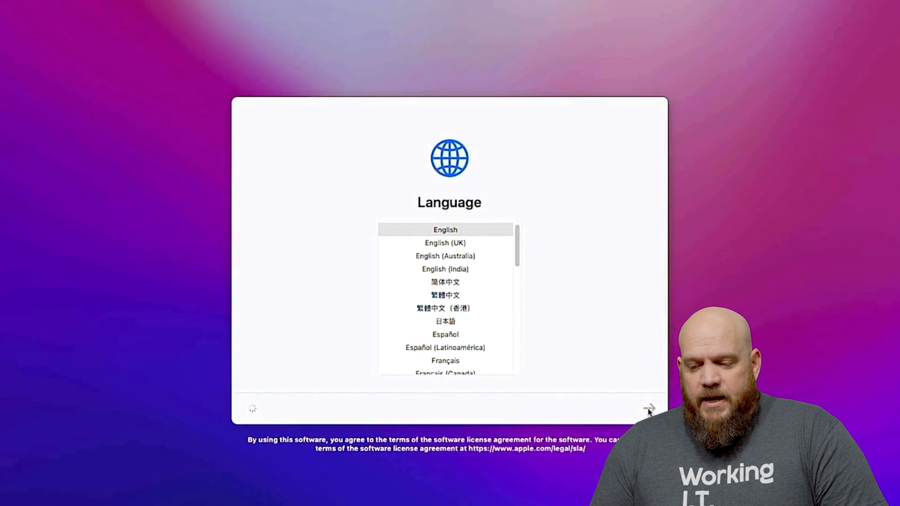
Continue with English and United States, join White Room Projects LLC via Apple Configurator, and restart.
click(646, 406)
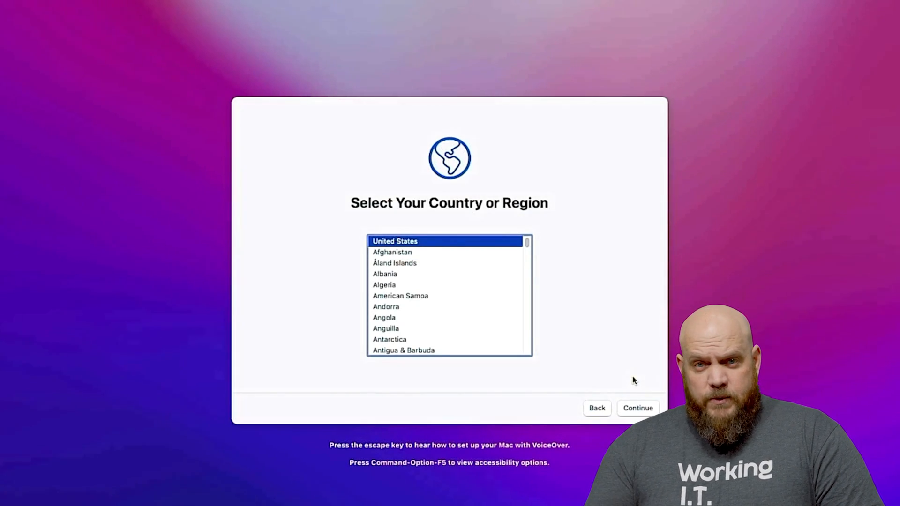
click(637, 409)
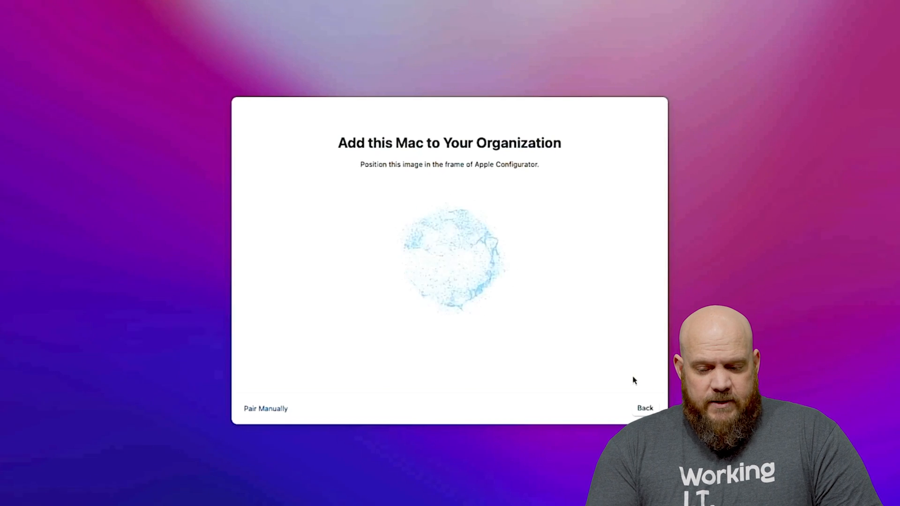
mouse_move(448, 458)
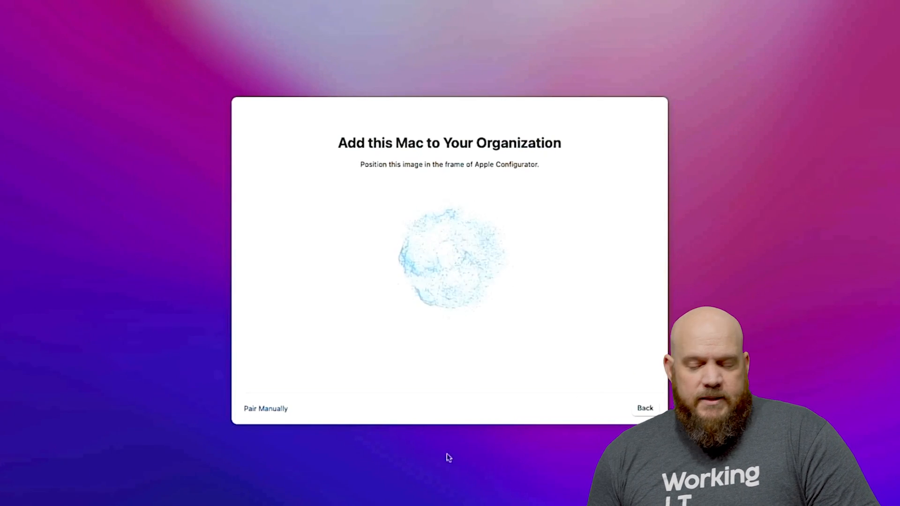
click(264, 409)
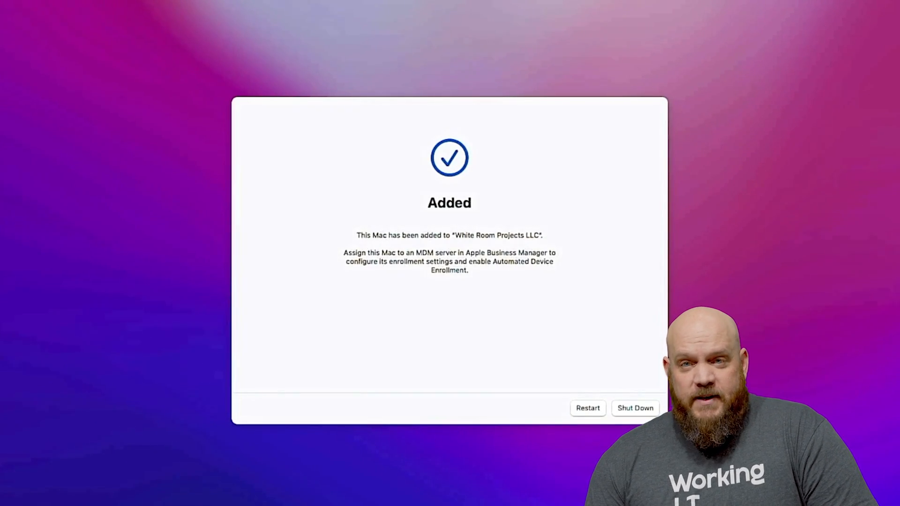
mouse_move(599, 417)
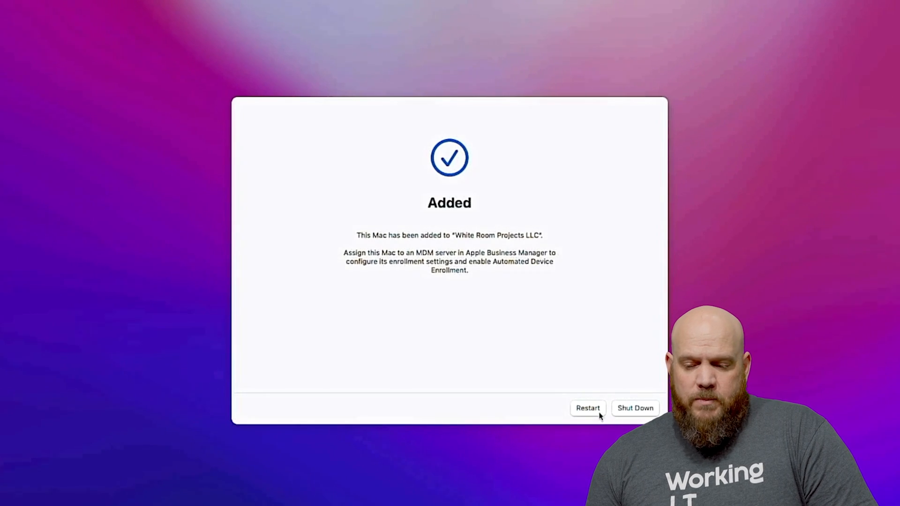
click(587, 408)
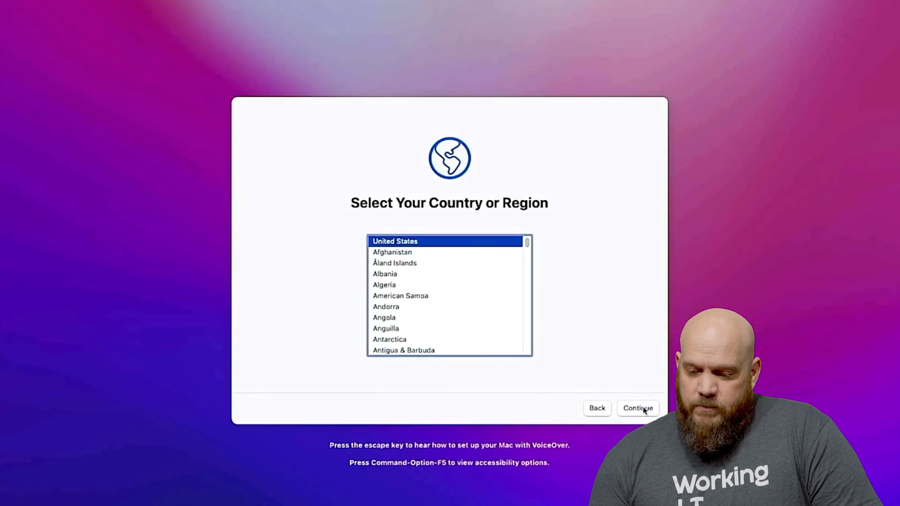
Continue setup with United States as the region after the restart.
click(638, 408)
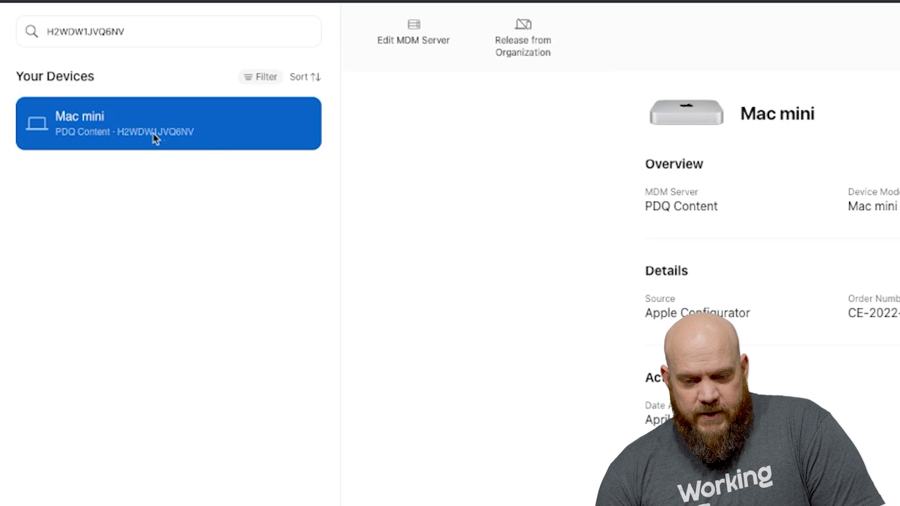
mouse_move(448, 51)
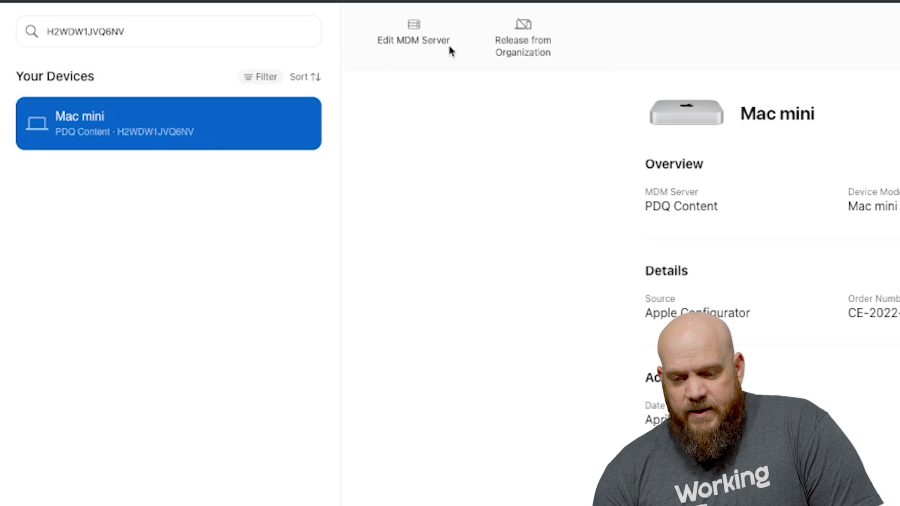
click(413, 28)
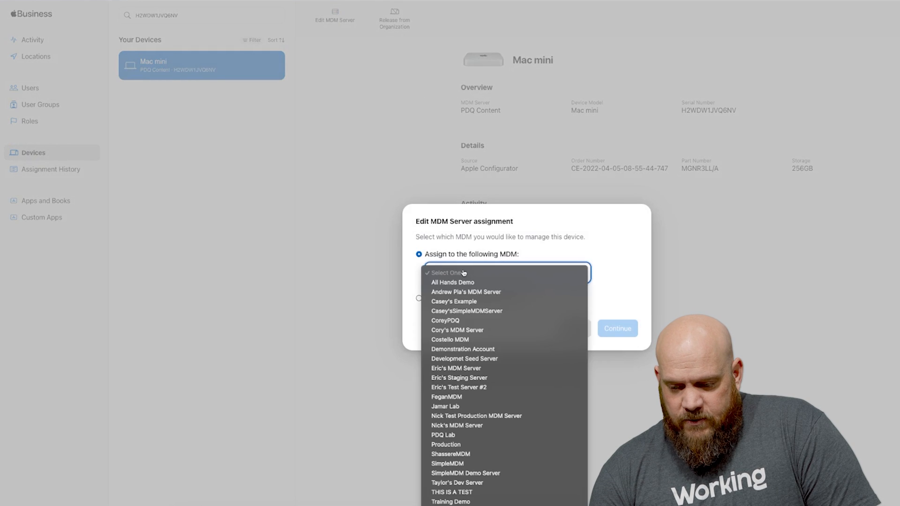
click(449, 272)
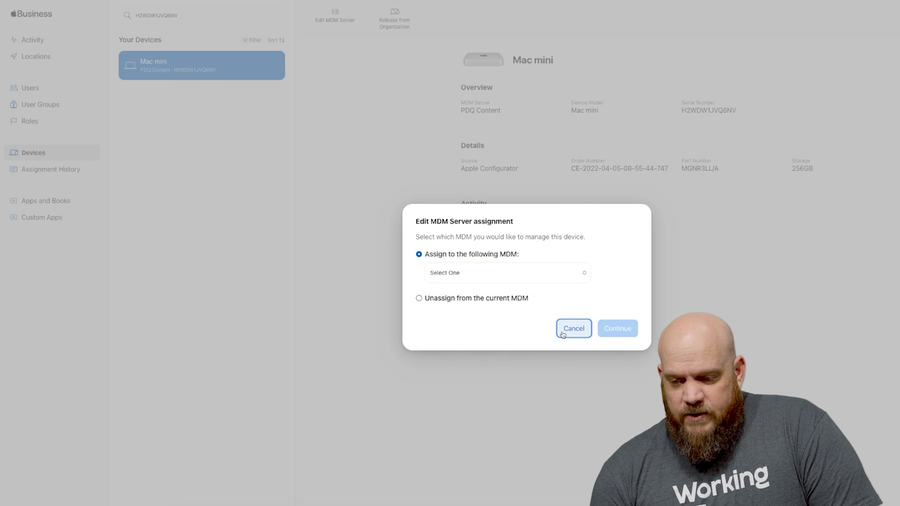
click(573, 328)
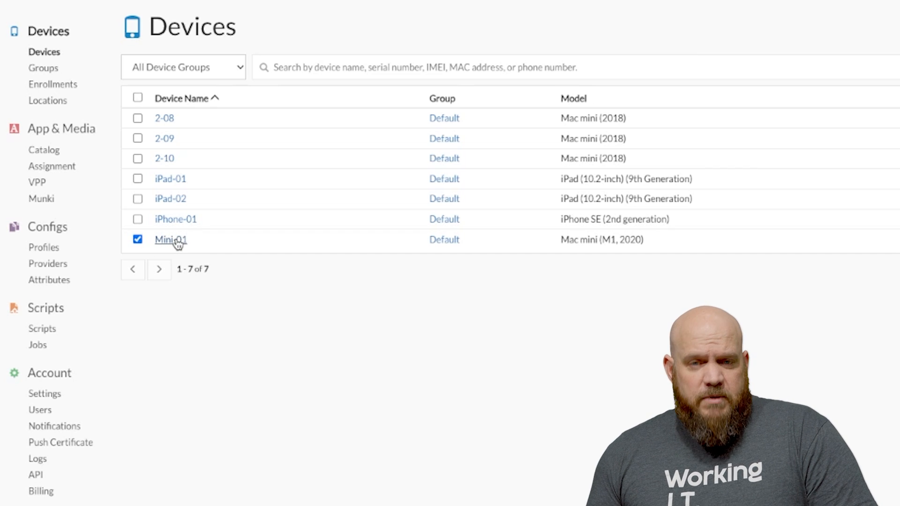
mouse_move(53, 167)
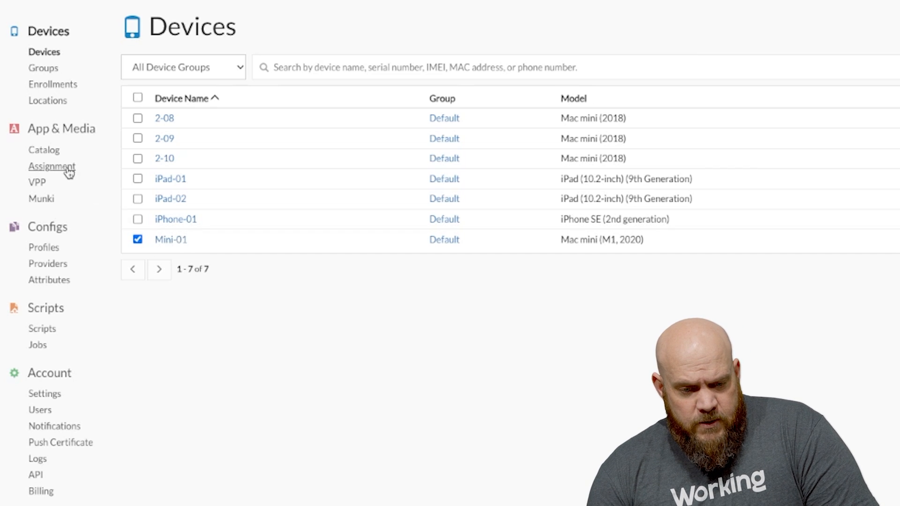
Create a new assignment group named Firefox under App & Media > Assignment.
click(52, 167)
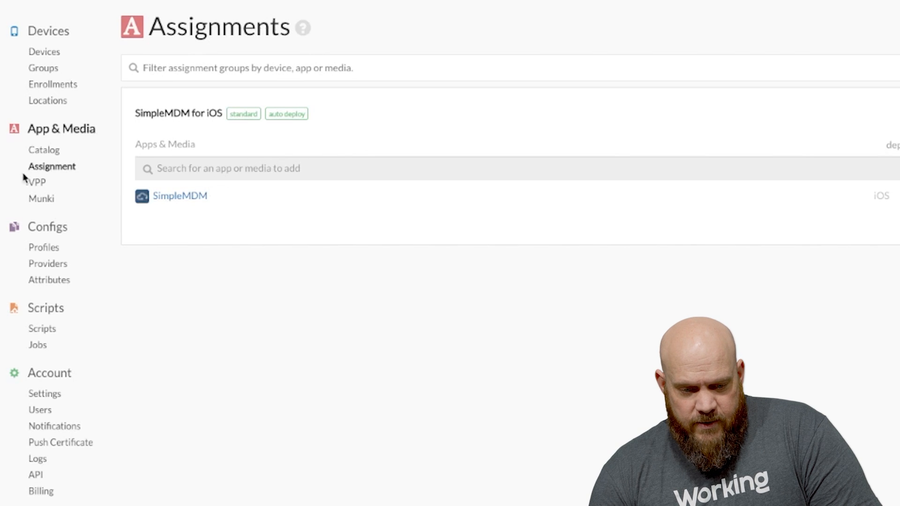
click(43, 149)
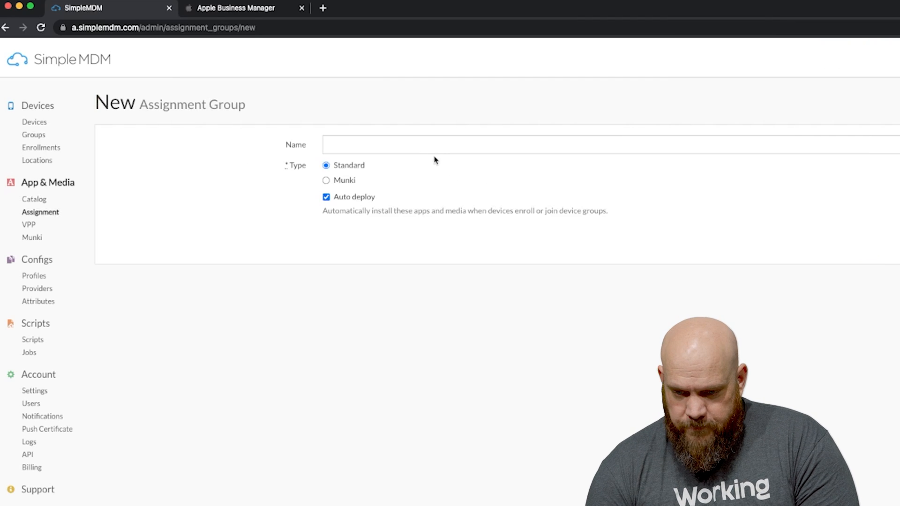
text(Firefo)
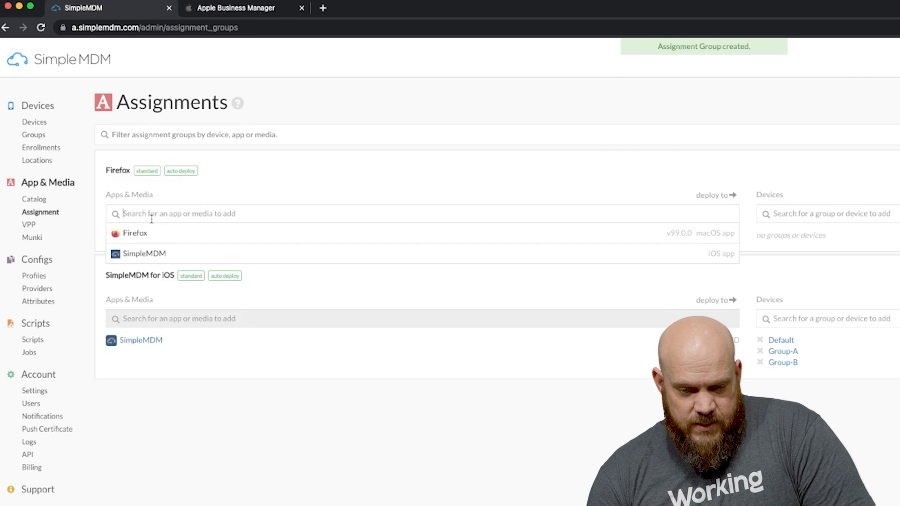
Add Firefox to the group, then move Mini-01 from Default to Group-B in its device settings.
click(135, 234)
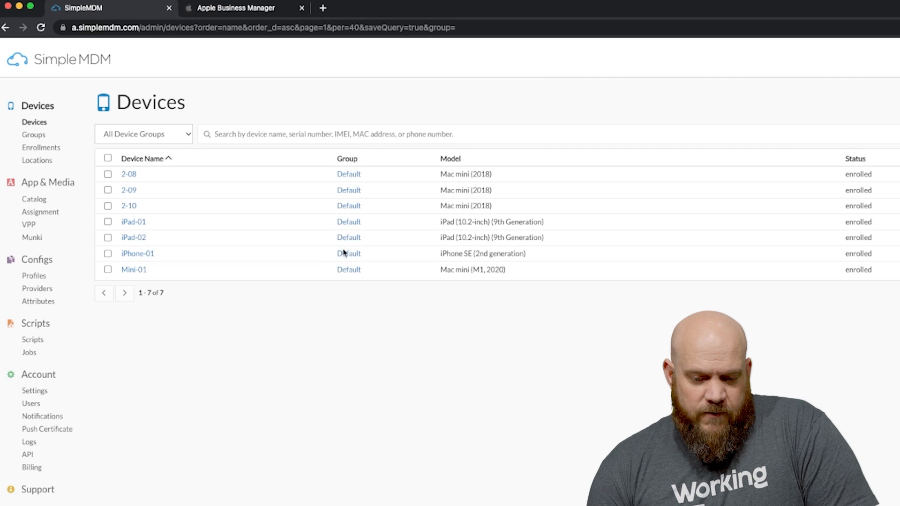
click(133, 270)
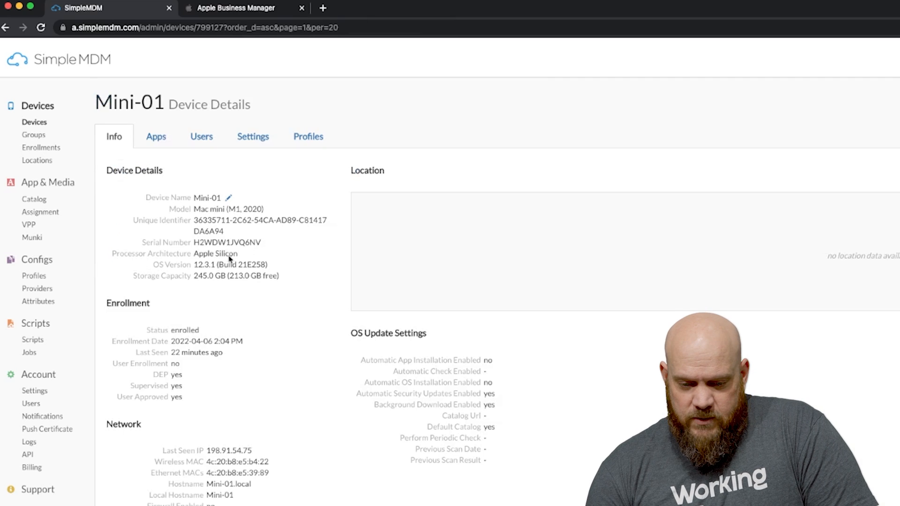
click(253, 137)
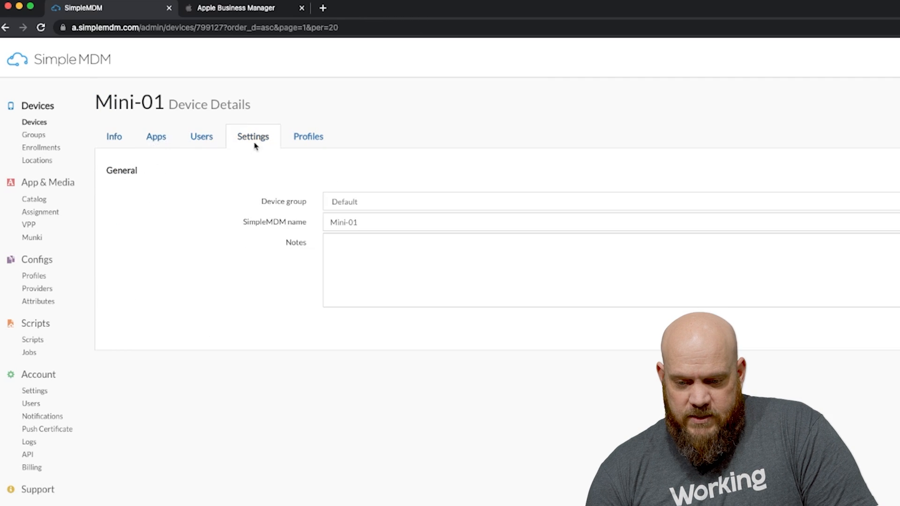
click(363, 202)
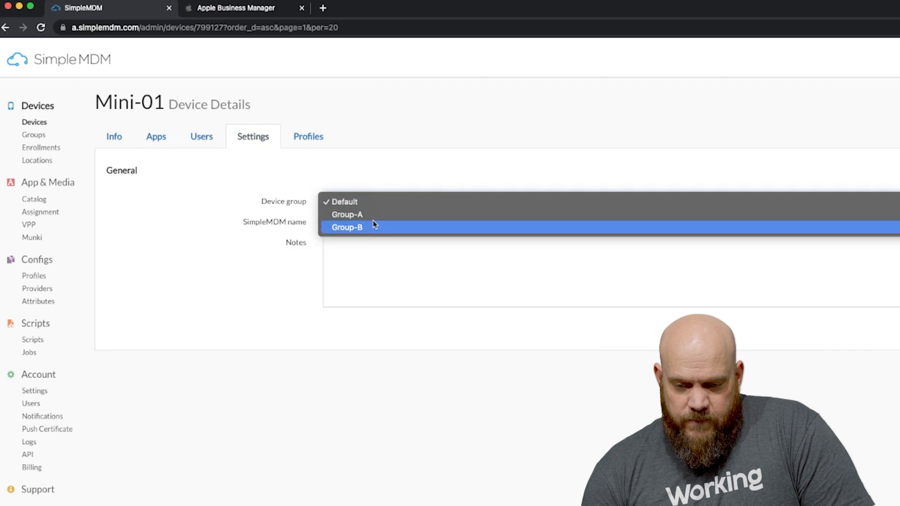
click(346, 227)
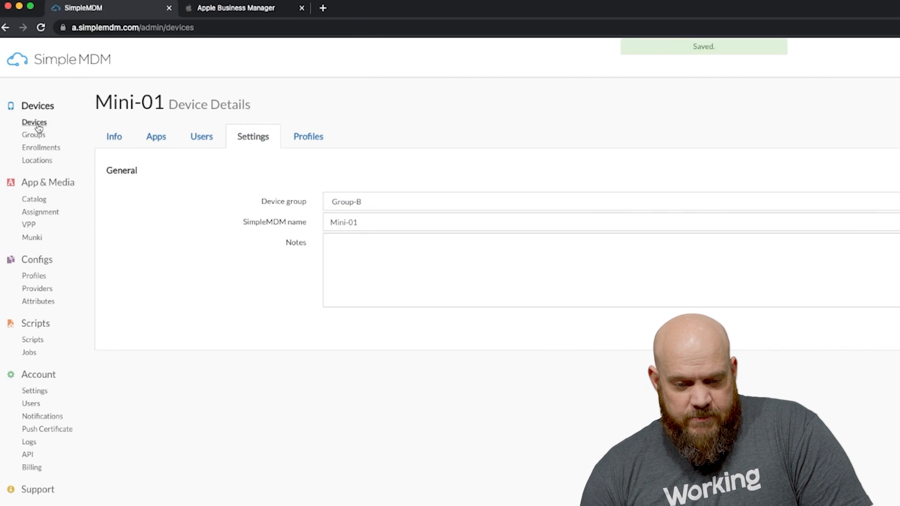
click(34, 122)
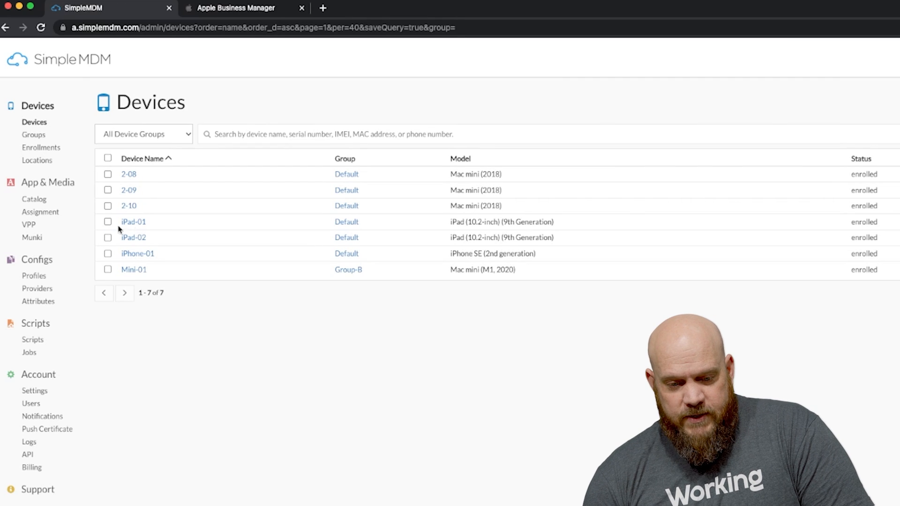
mouse_move(134, 257)
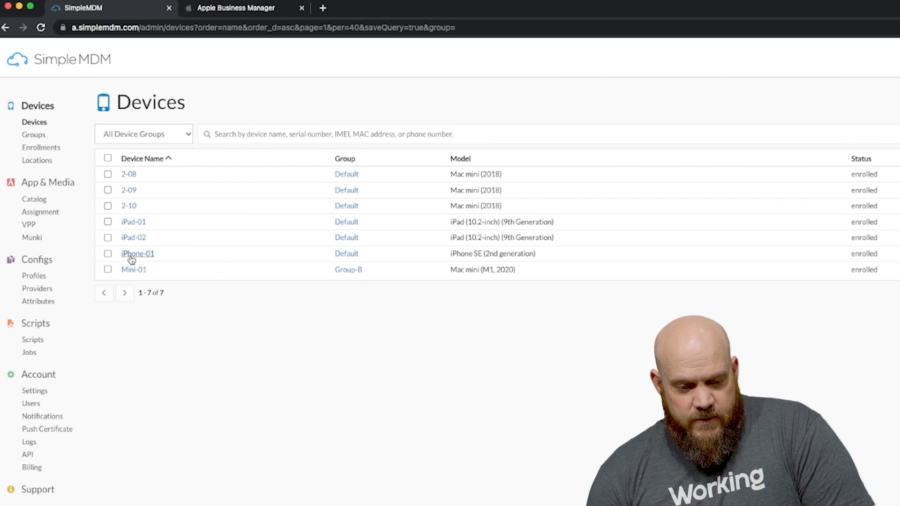
Assign Group-B as the device group receiving Firefox, then view the app catalog.
click(40, 212)
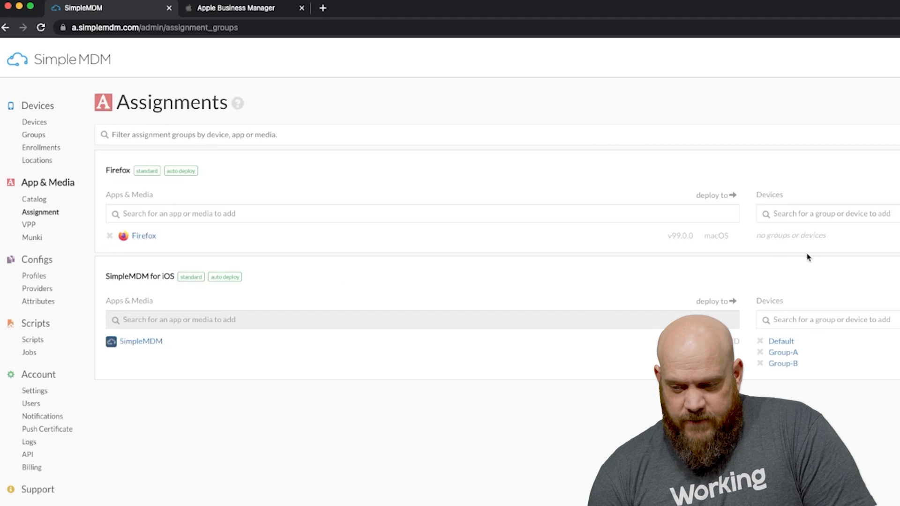
click(831, 214)
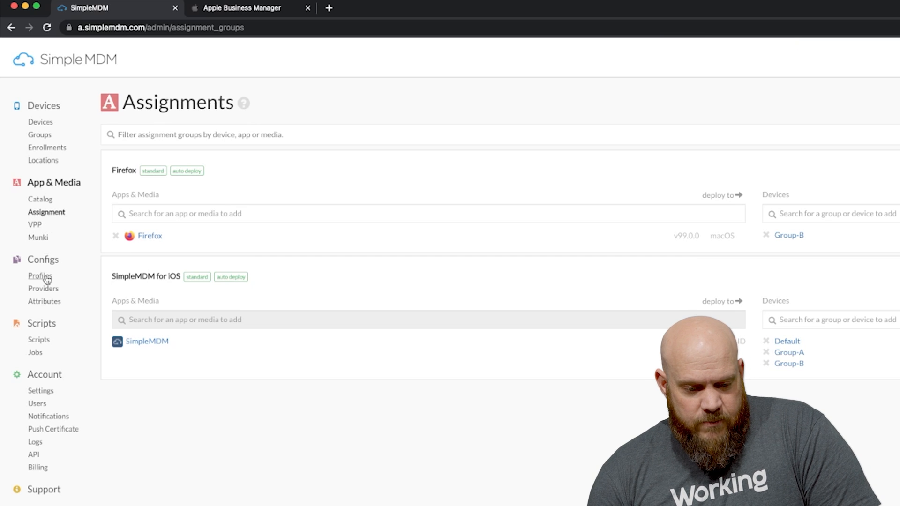
click(40, 199)
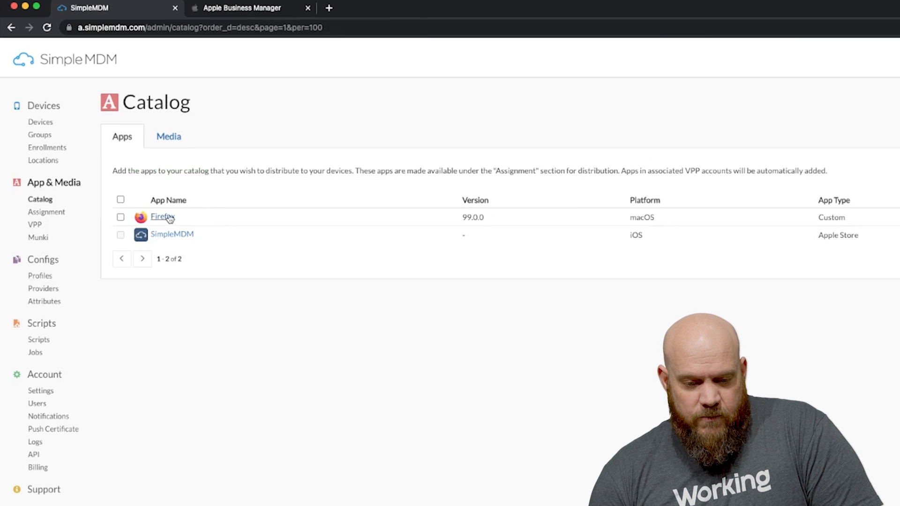